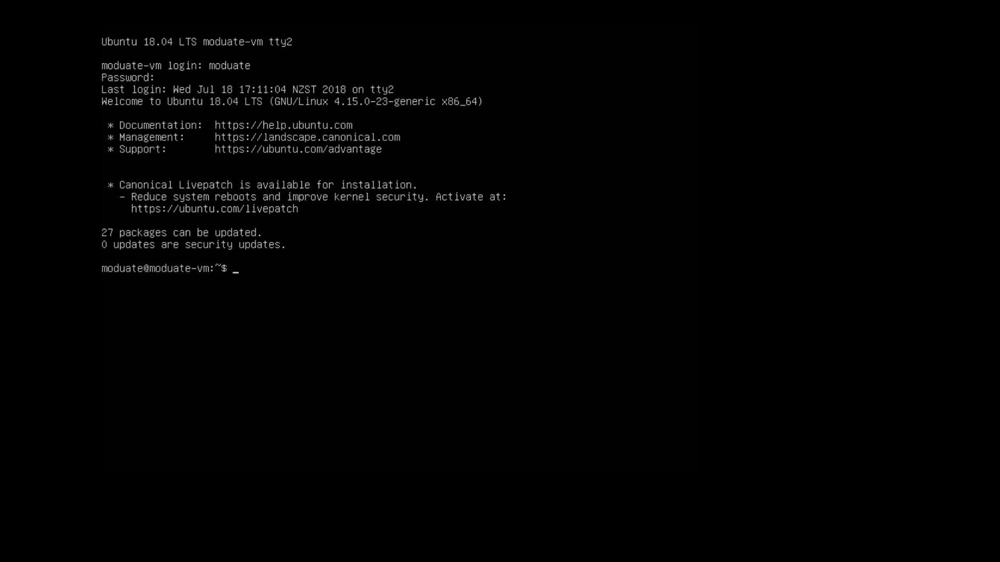
Run sudo nano on /etc/modprobe.d/blacklist-nouveau.conf to create the blacklist file.
{"action": "type", "text": "sudo nano /etc/modprobe.d/blacklist-no"}
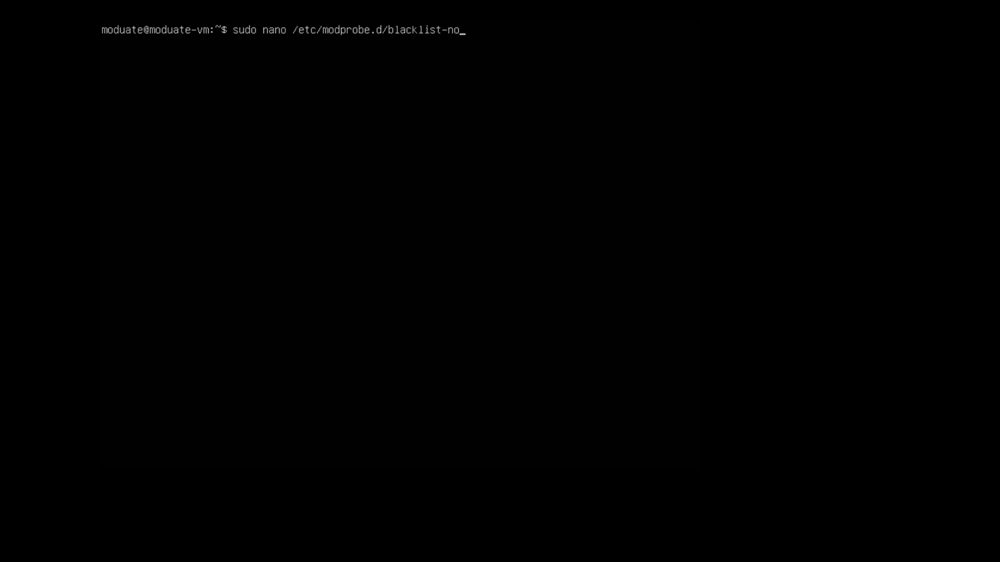
{"action": "type", "text": "uveau.con"}
{"action": "type", "text": "blacklist n"}
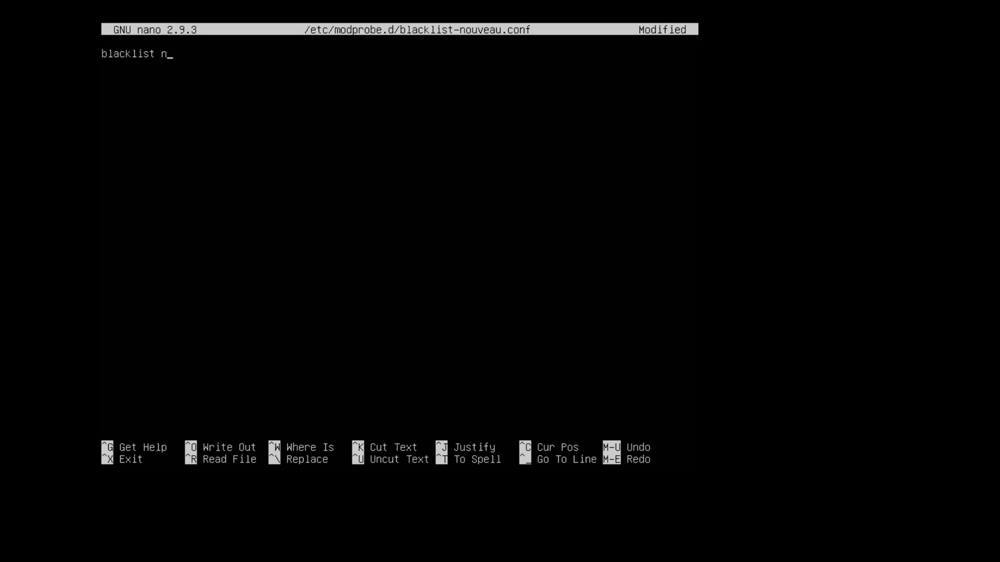
Write 'blacklist nouveau' and 'options nouveau modeset=0' into the file, then save and exit.
{"action": "type", "text": "ouveau"}
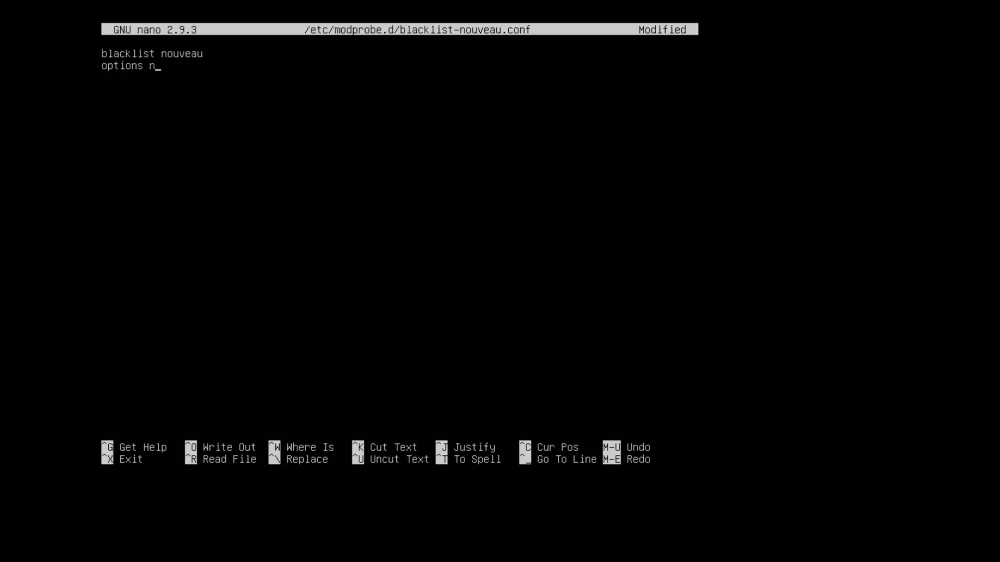
{"action": "type", "text": "ouveau modese"}
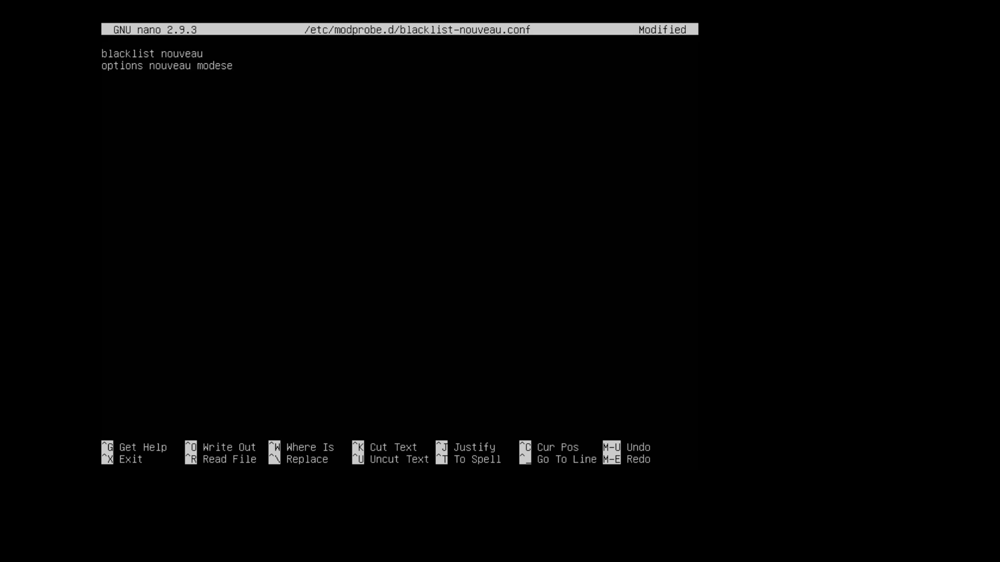
{"action": "type", "text": "t=0"}
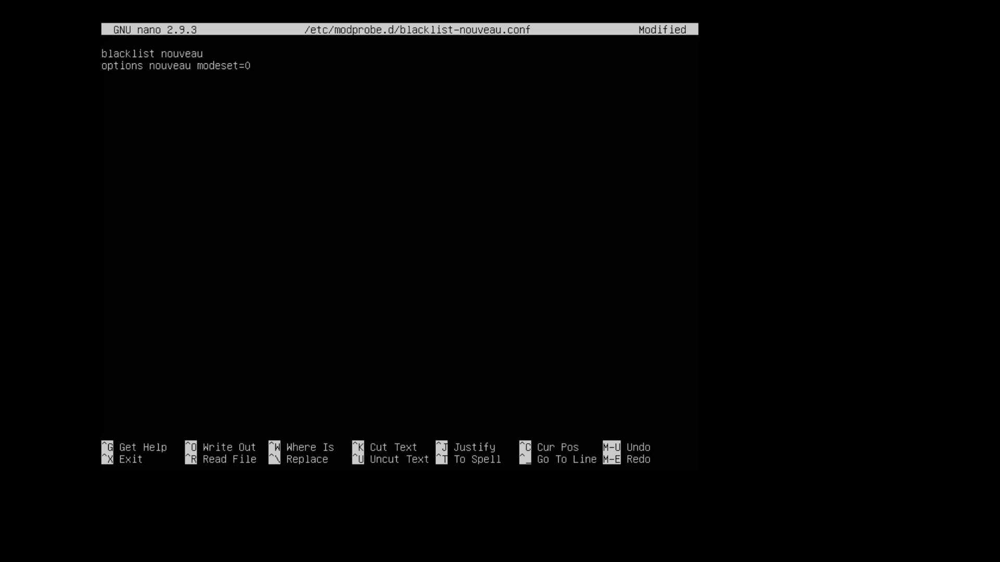
{"action": "key", "text": "ctrl+o"}
{"action": "type", "text": "sudo update-initramfs"}
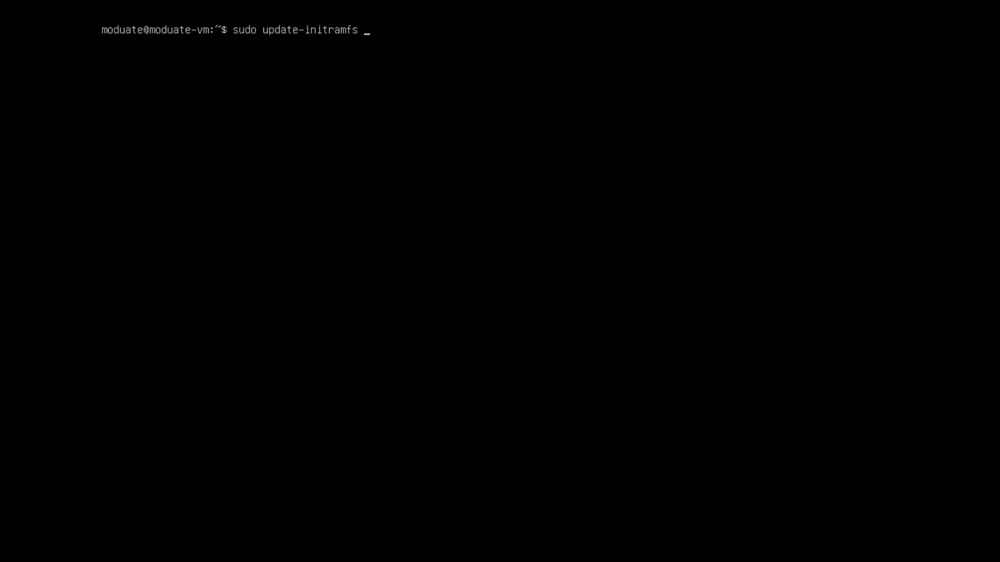
Run sudo update-initramfs -u.
{"action": "type", "text": "-u"}
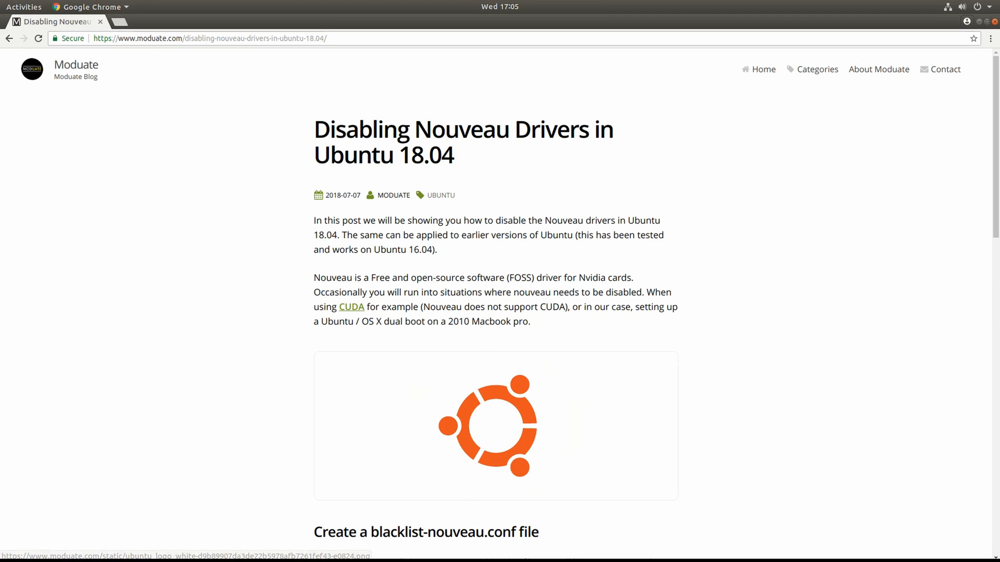
Scroll the Moduate guide down to the blacklist and 'Update initramfs and reboot machine' sections.
{"action": "scroll", "scroll_direction": "down", "scroll_amount": 3}
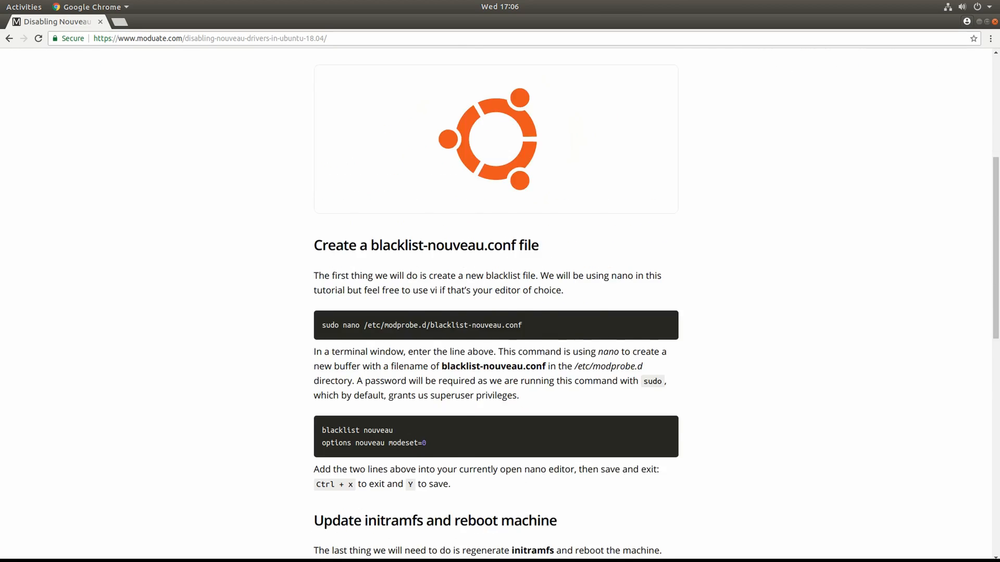
{"action": "scroll", "scroll_direction": "down", "scroll_amount": 3}
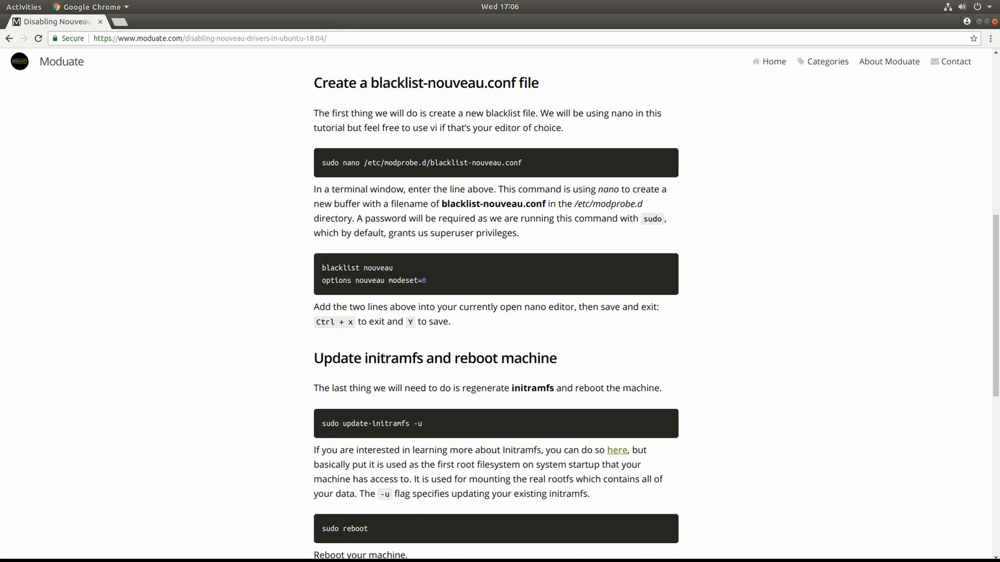